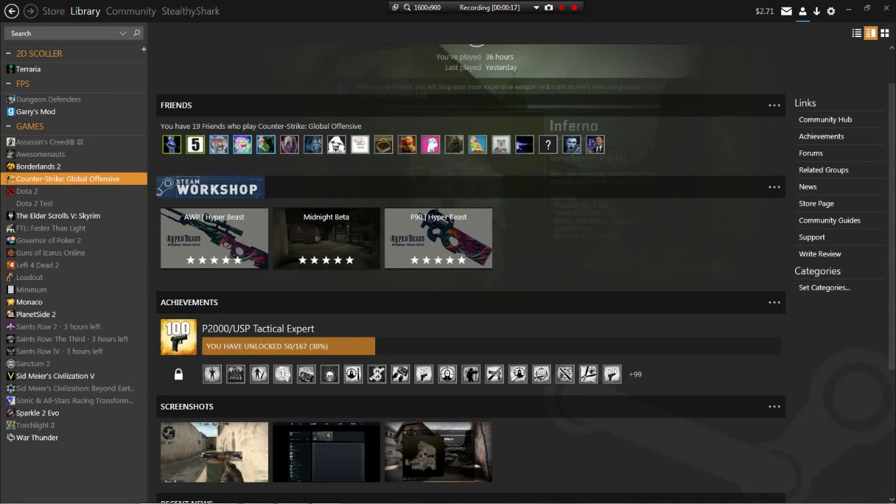
# Step: Browse the Store featured page and notifications, then return to the game Library
pyautogui.click(53, 12)
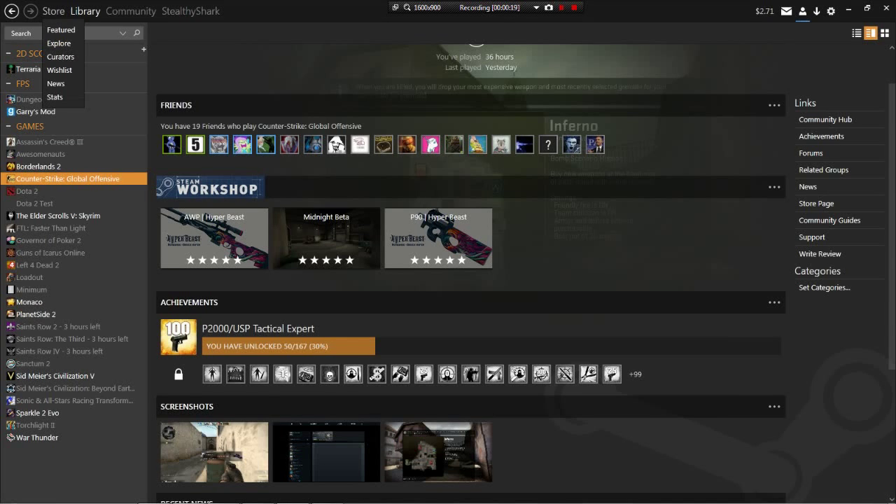
pyautogui.click(53, 12)
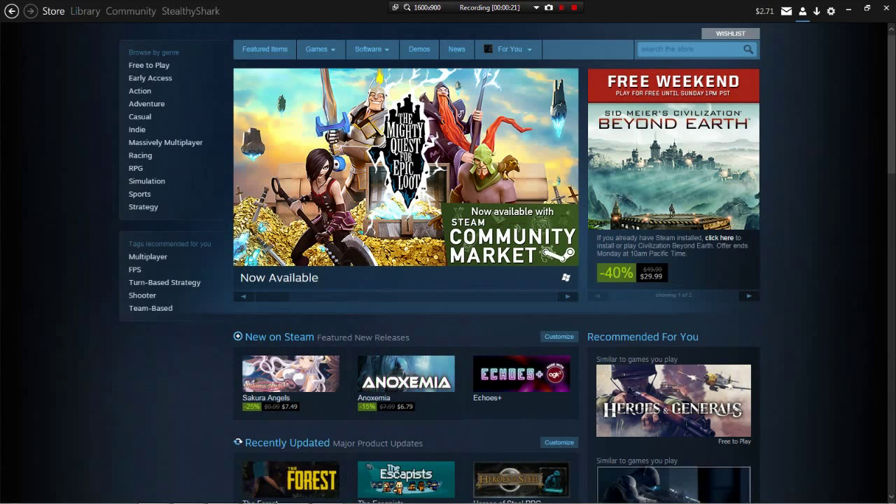
pyautogui.scroll(-3)
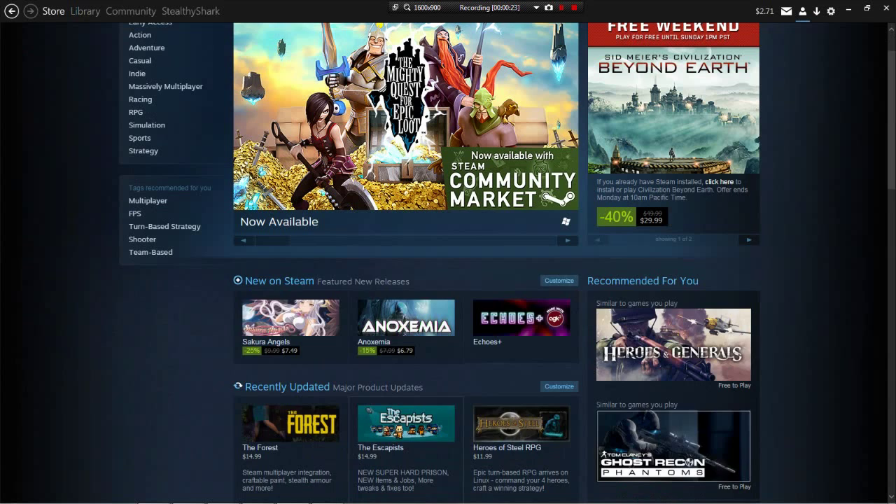
pyautogui.scroll(3)
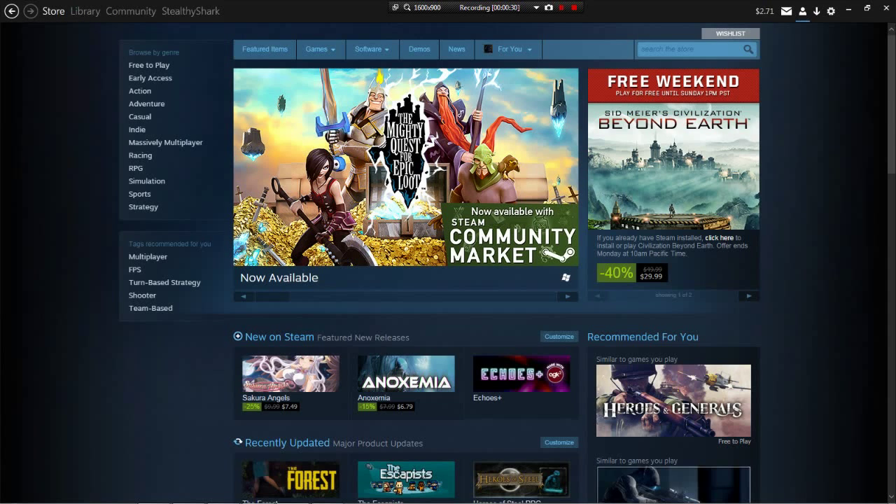
pyautogui.click(191, 12)
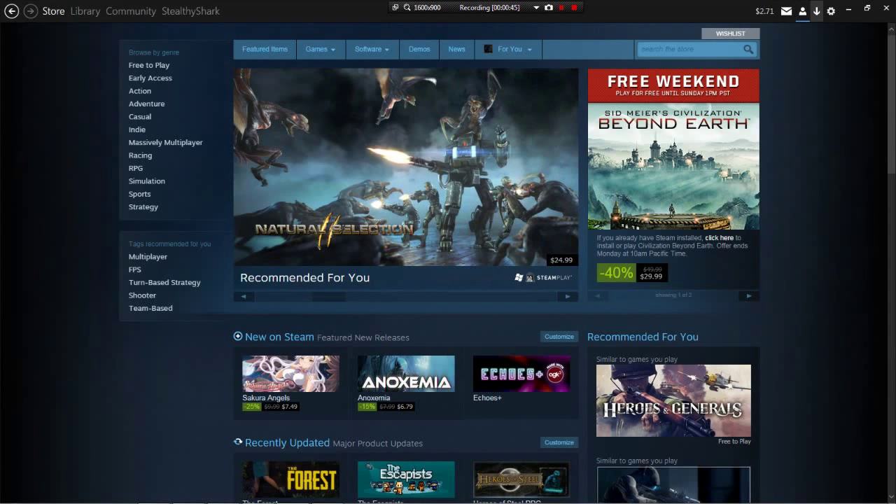
pyautogui.click(787, 11)
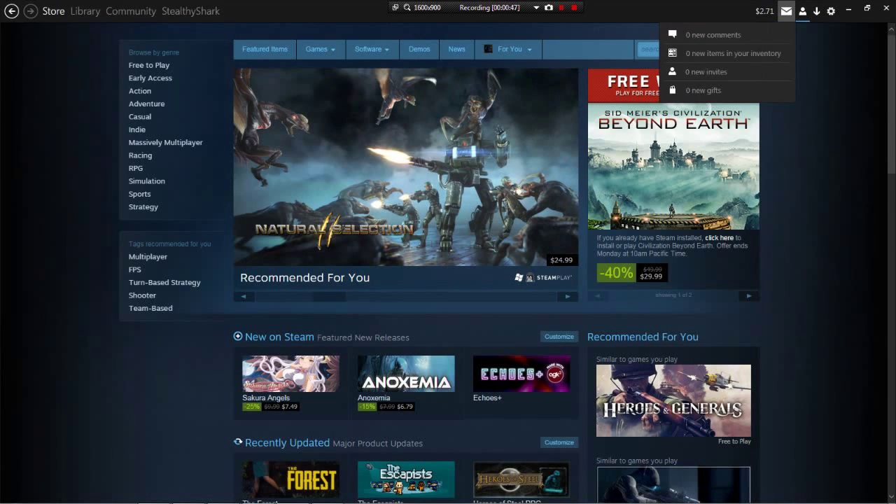
pyautogui.click(509, 49)
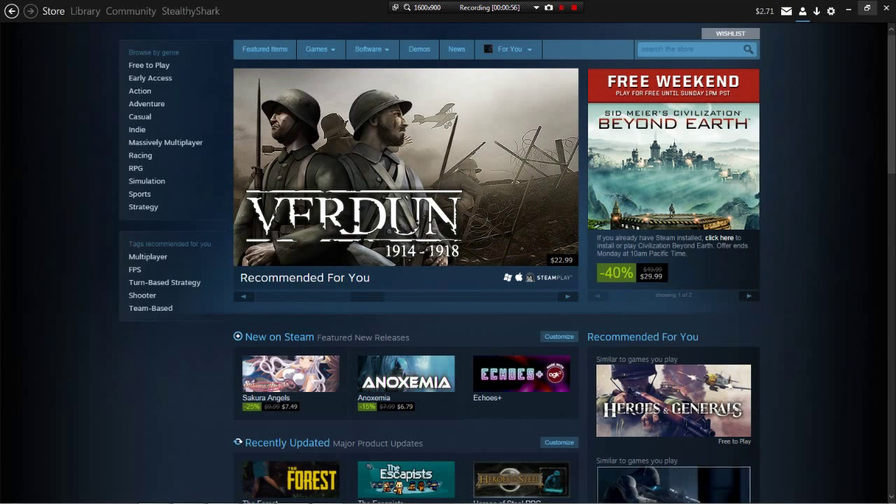
pyautogui.click(830, 10)
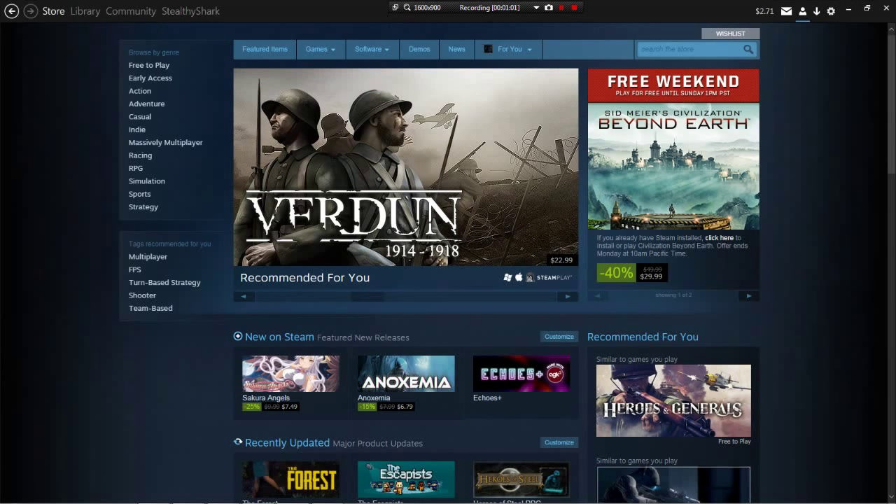
pyautogui.click(84, 11)
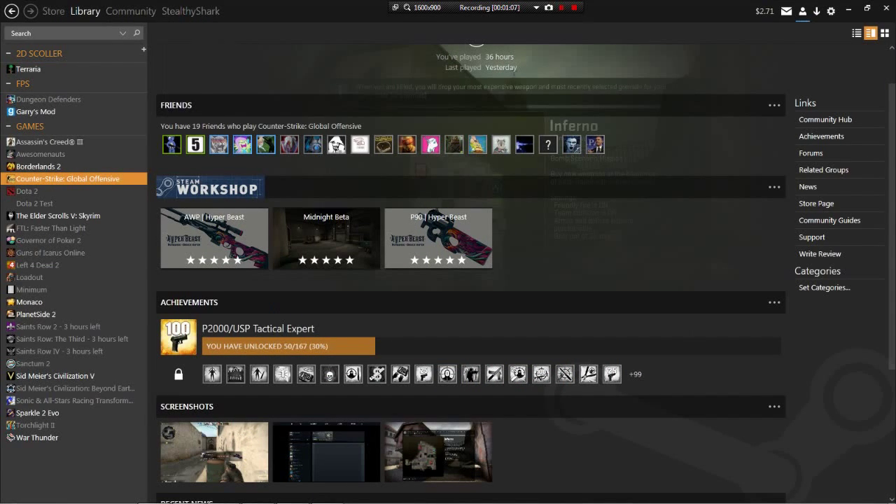
# Step: View Dungeon Defenders, Borderlands 2, CS:GO and Skyrim pages, then show the library as a tile grid
pyautogui.click(49, 98)
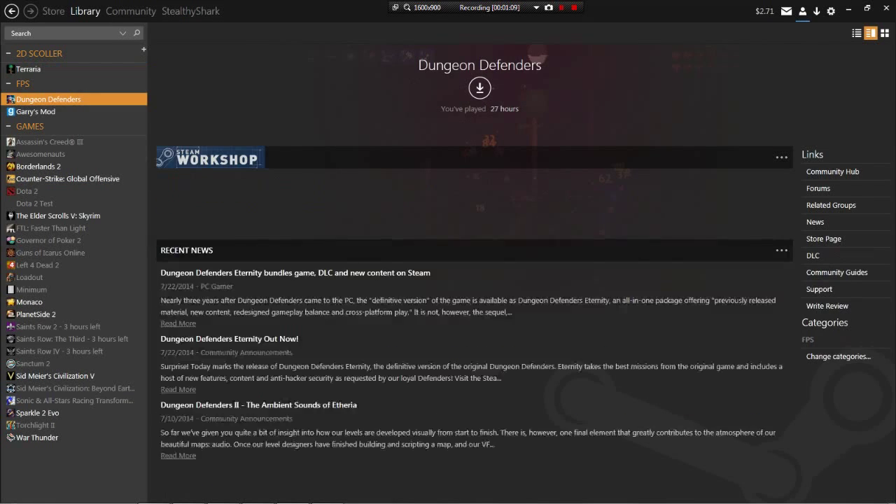
pyautogui.click(36, 112)
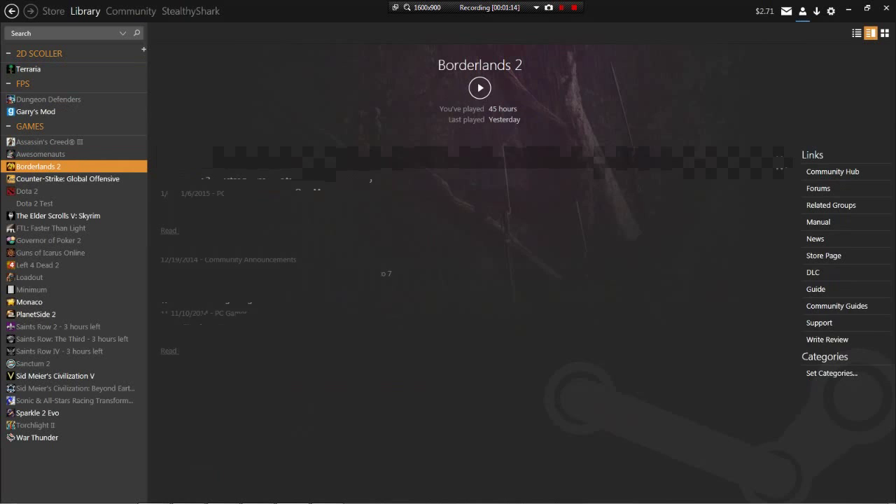
pyautogui.click(67, 179)
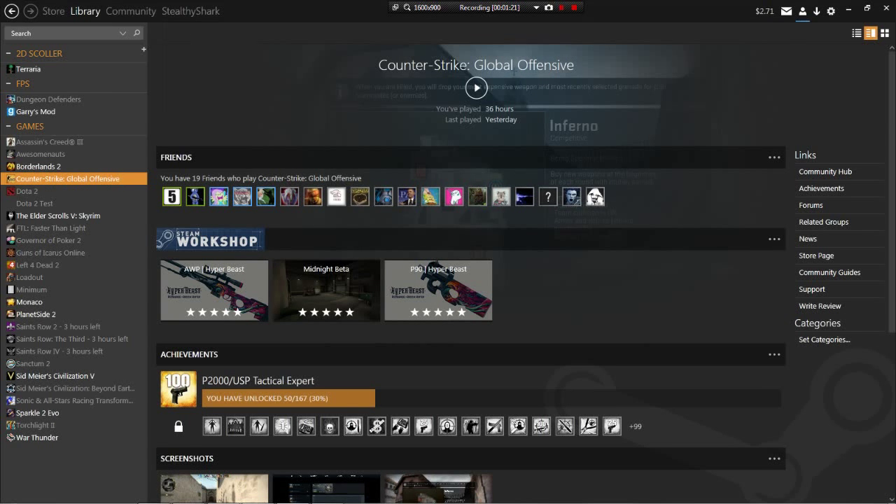
pyautogui.click(59, 216)
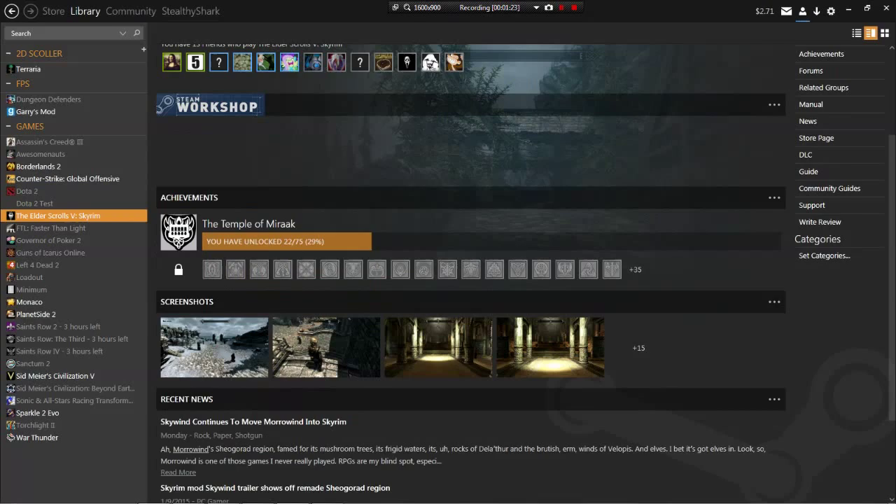
pyautogui.scroll(3)
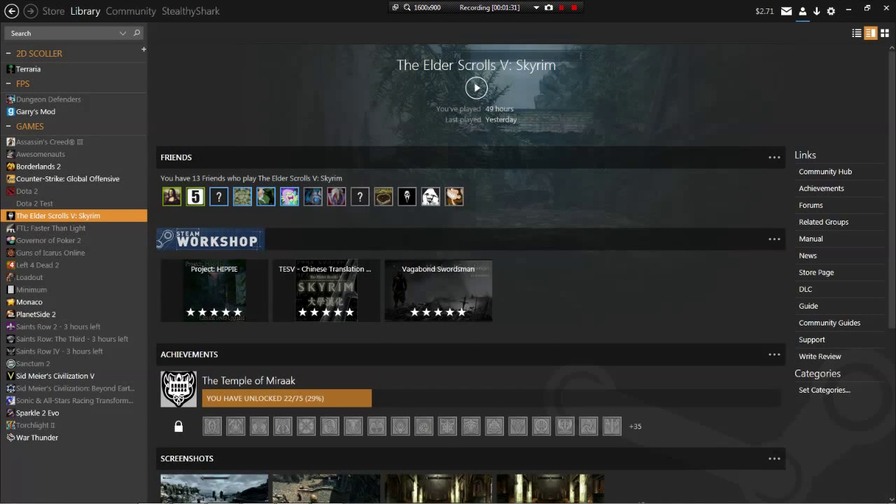
pyautogui.click(885, 34)
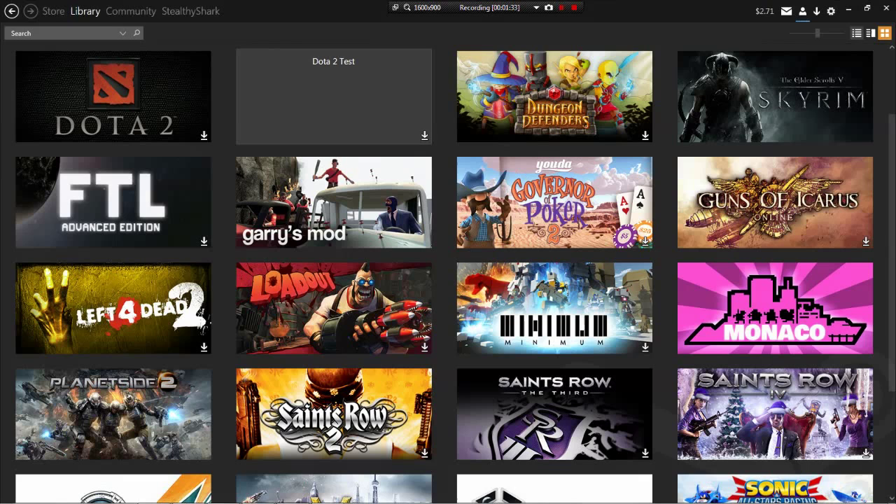
pyautogui.click(857, 34)
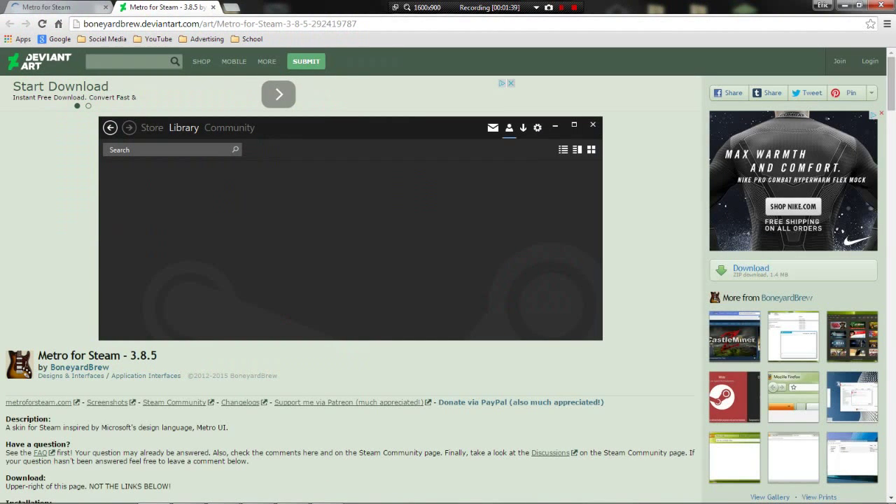
# Step: Look over the metroforsteam.com website before downloading the skin from DeviantArt
pyautogui.click(38, 401)
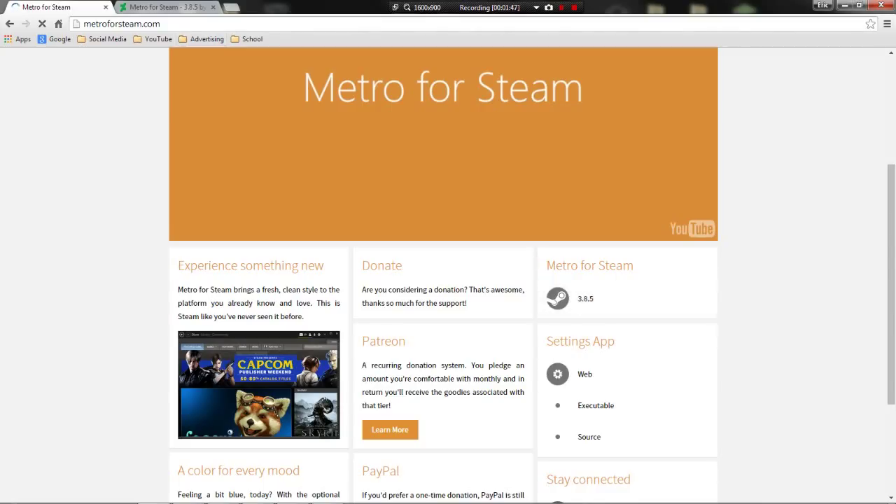
pyautogui.scroll(3)
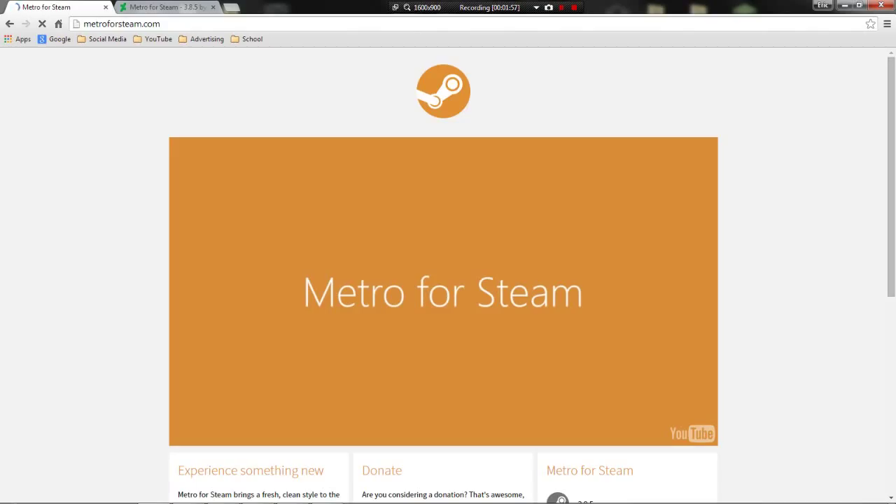
pyautogui.scroll(-3)
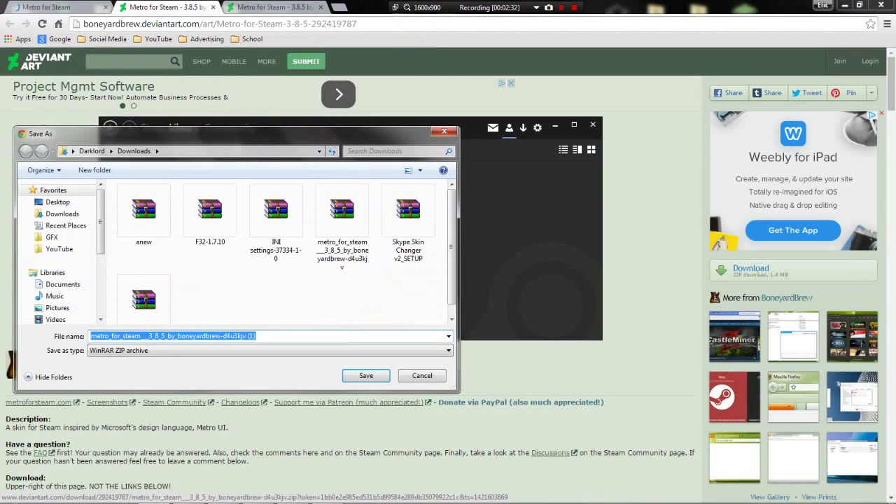
# Step: Save the Metro for Steam 3.8.5 zip archive to the Downloads folder
pyautogui.click(365, 375)
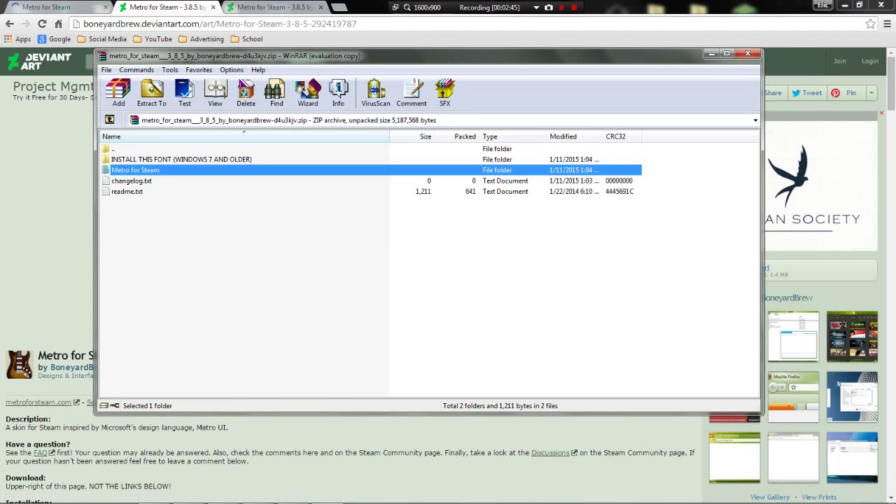
# Step: Read readme.txt in WinRAR, then enter the INSTALL THIS FONT (WINDOWS 7 AND OLDER) folder
pyautogui.click(128, 191)
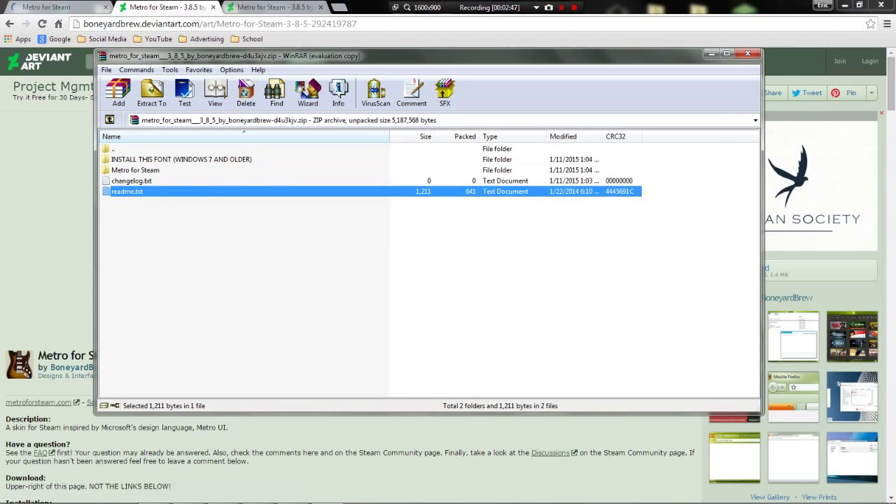
pyautogui.doubleClick(126, 190)
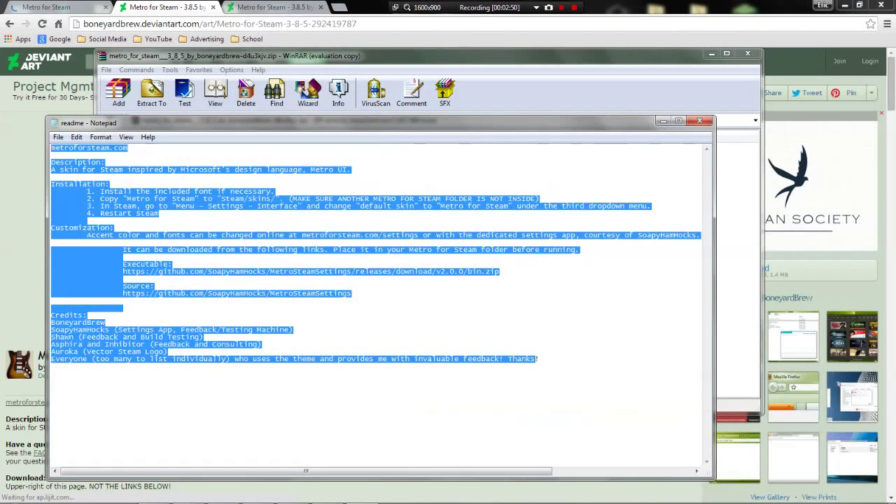
pyautogui.click(700, 120)
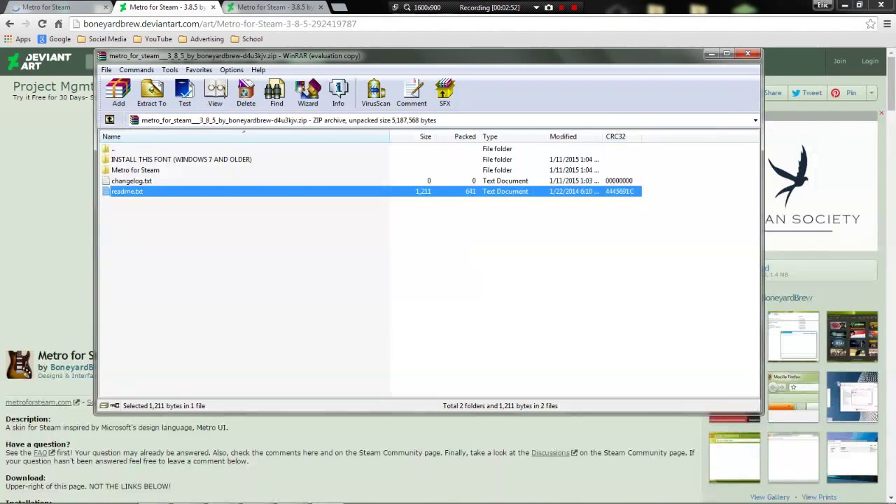
pyautogui.click(132, 180)
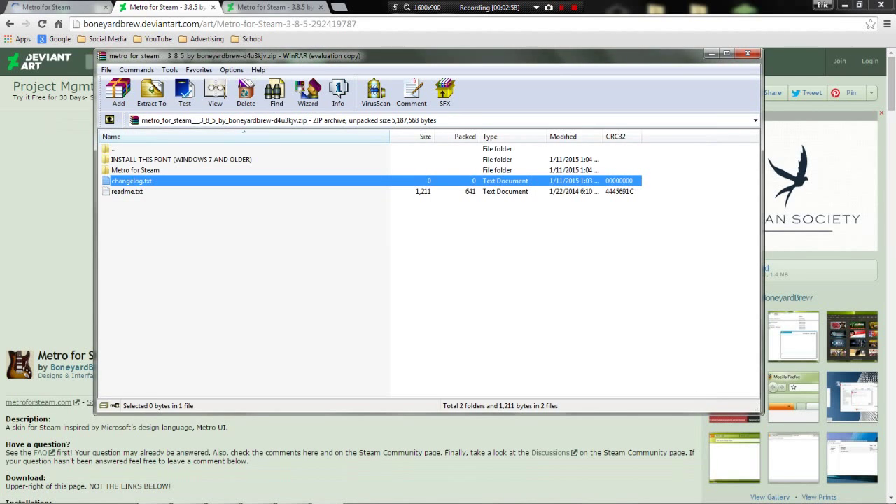
pyautogui.click(127, 190)
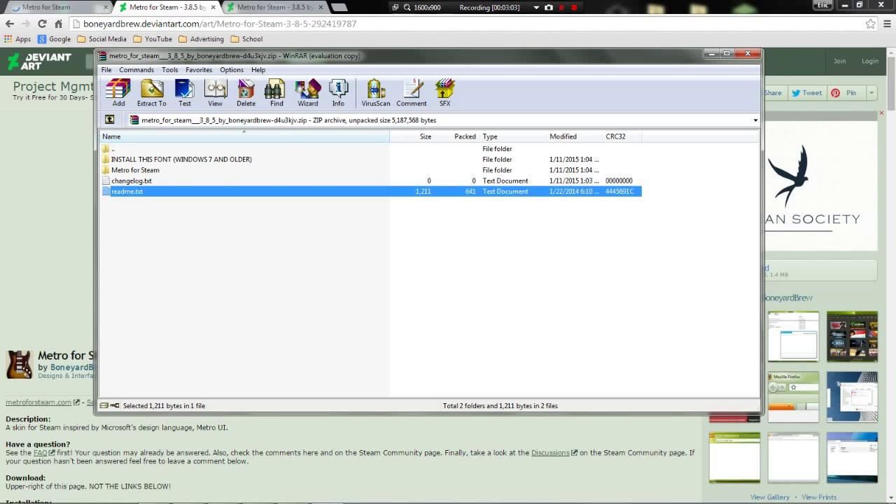
pyautogui.doubleClick(181, 160)
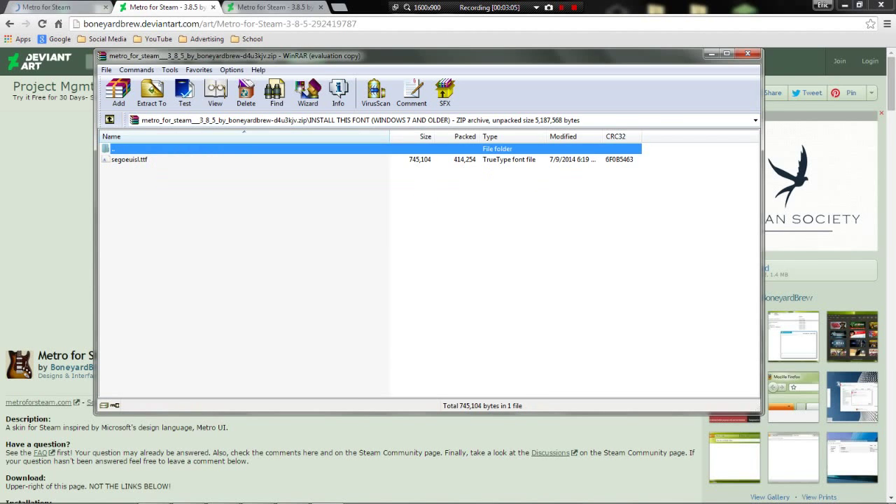
# Step: Install the Segoe UI Semilight font from segoeuisl.ttf, replacing the existing one
pyautogui.doubleClick(128, 159)
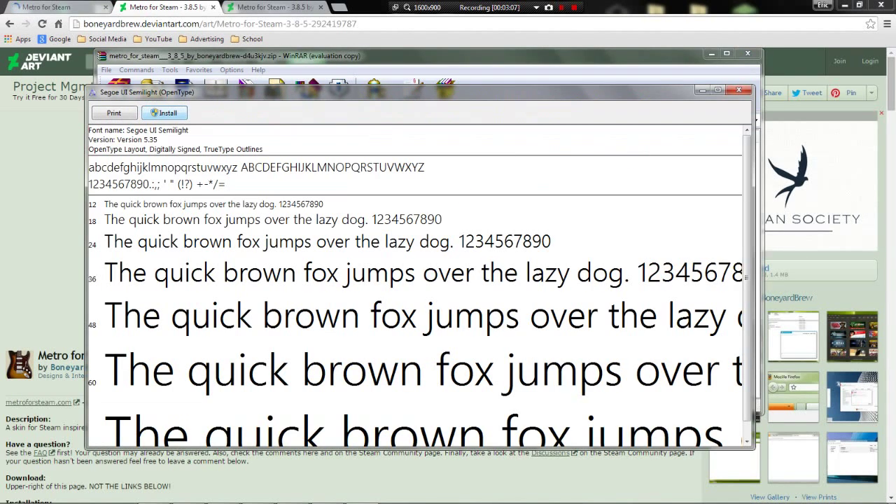
pyautogui.click(166, 112)
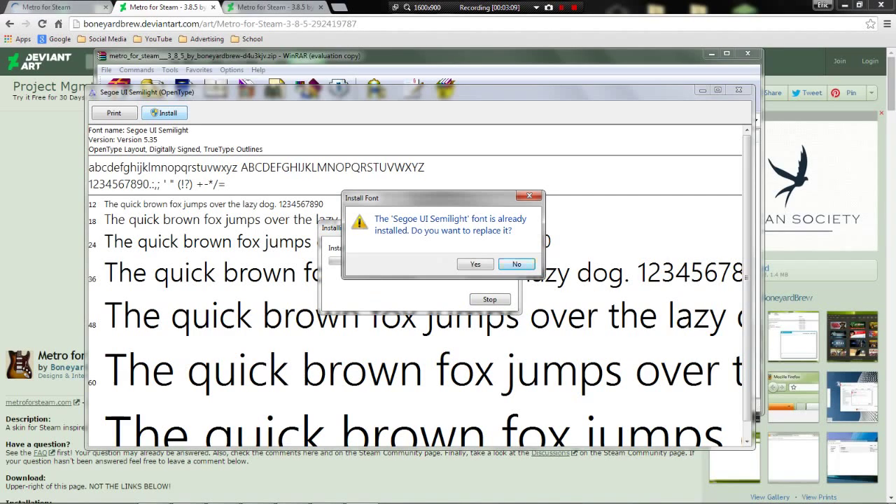
pyautogui.click(475, 263)
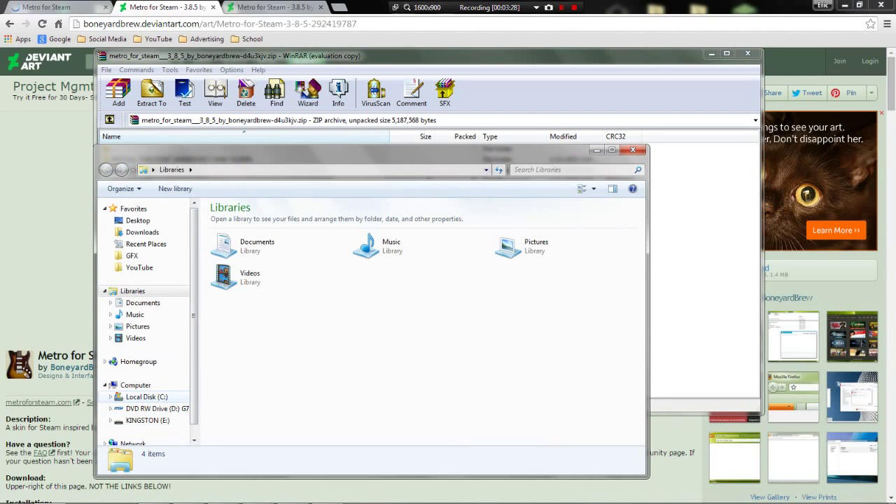
# Step: Navigate to C:\Program Files (x86)\Steam and enter its skins folder
pyautogui.click(146, 397)
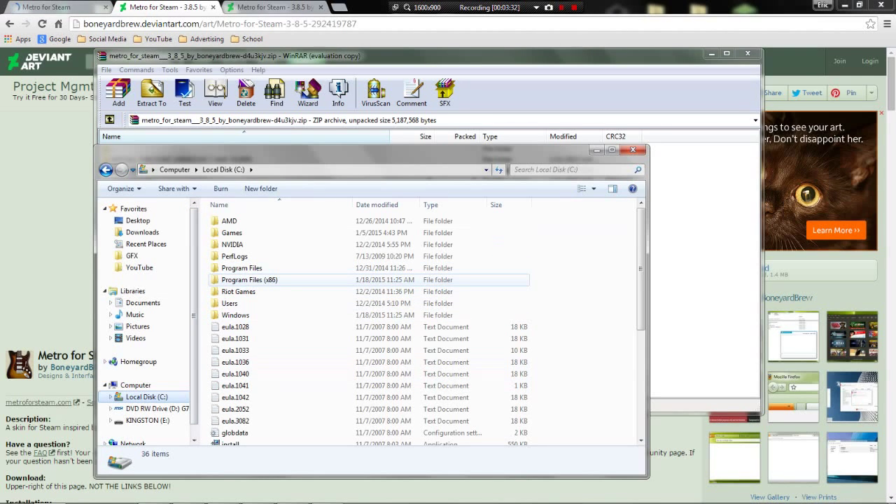
pyautogui.doubleClick(249, 279)
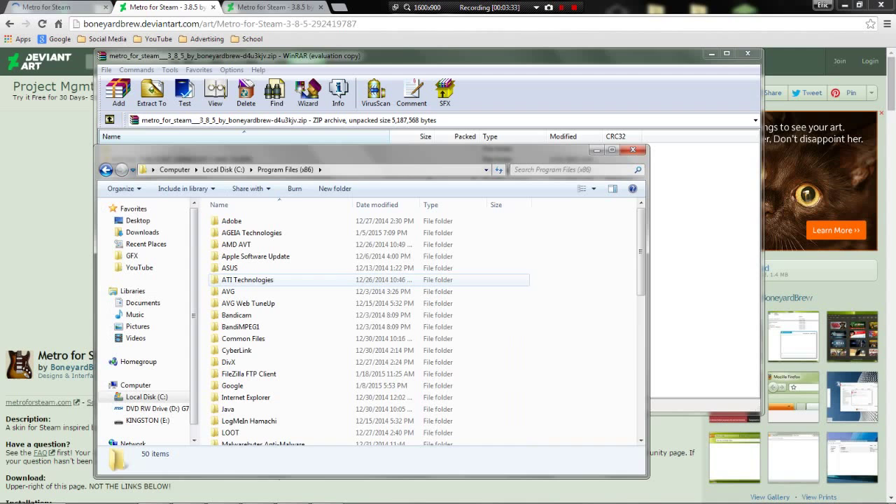
pyautogui.scroll(-3)
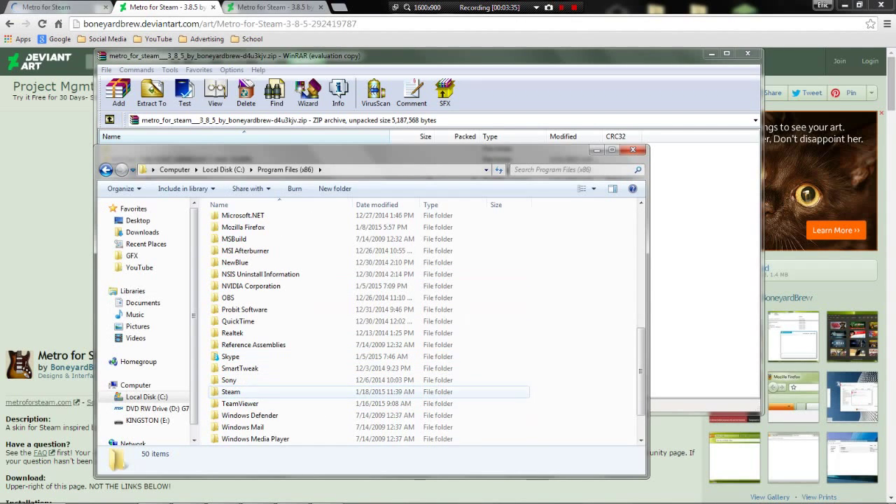
pyautogui.doubleClick(230, 392)
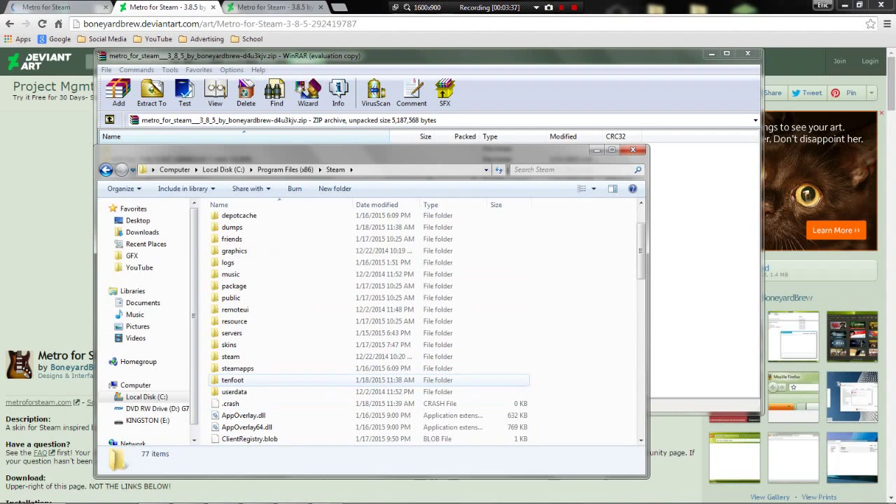
pyautogui.doubleClick(230, 344)
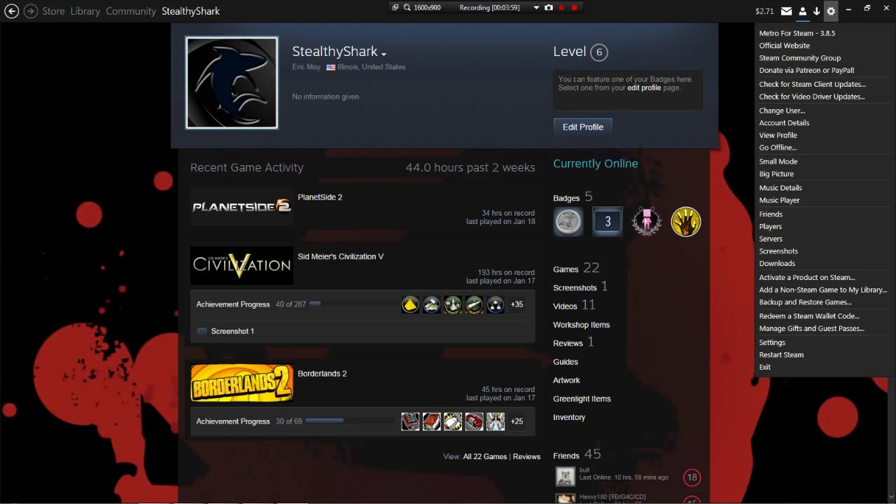
pyautogui.moveTo(778, 148)
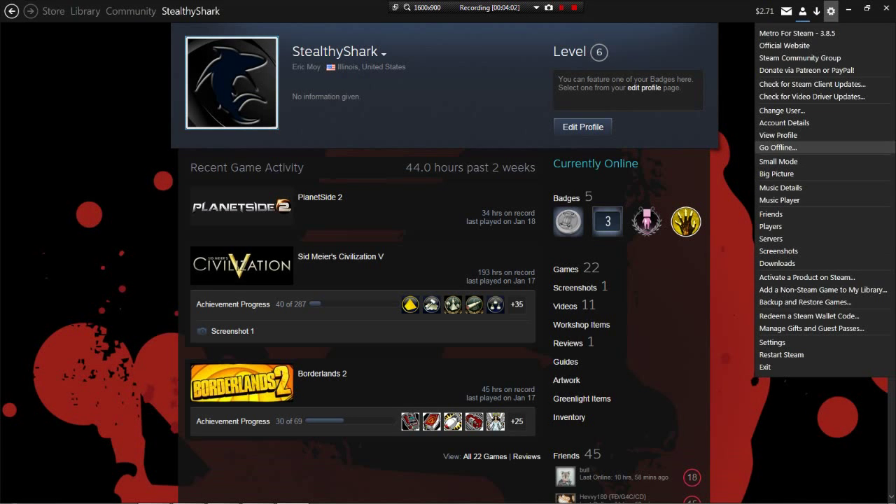
pyautogui.moveTo(773, 342)
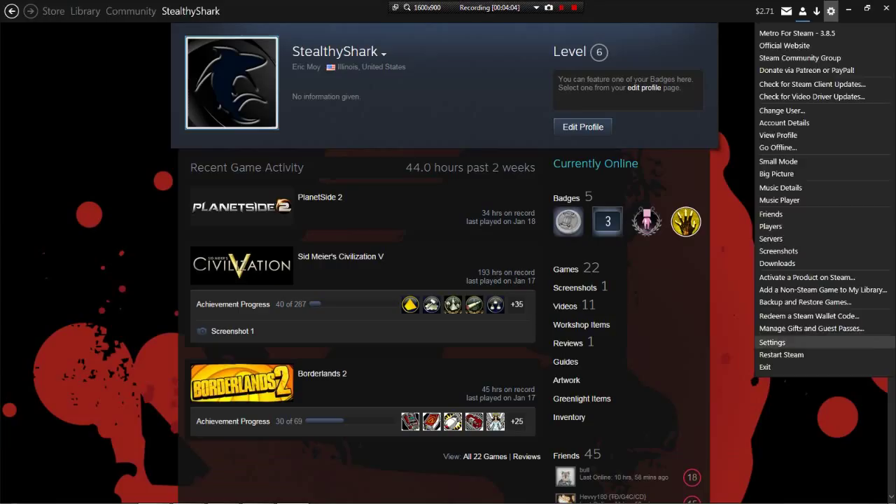
# Step: In Settings > Interface choose the Metro for Steam skin and confirm with OK
pyautogui.click(772, 342)
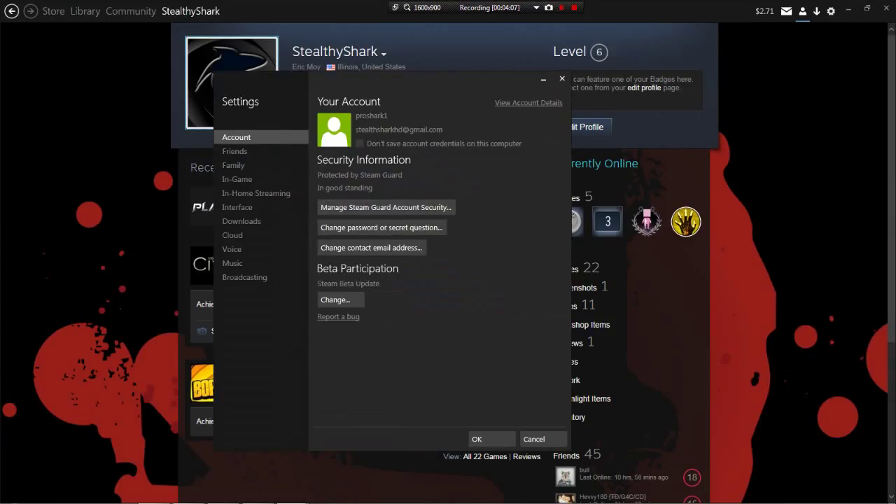
pyautogui.click(238, 208)
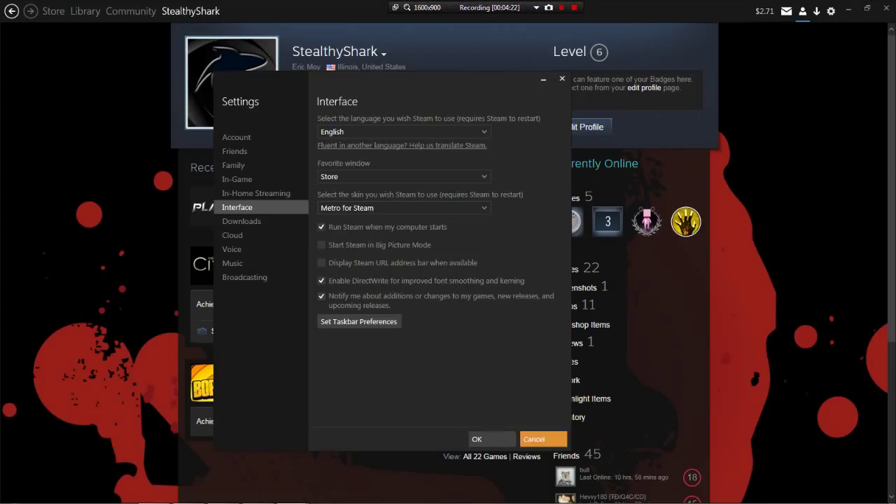
pyautogui.click(533, 439)
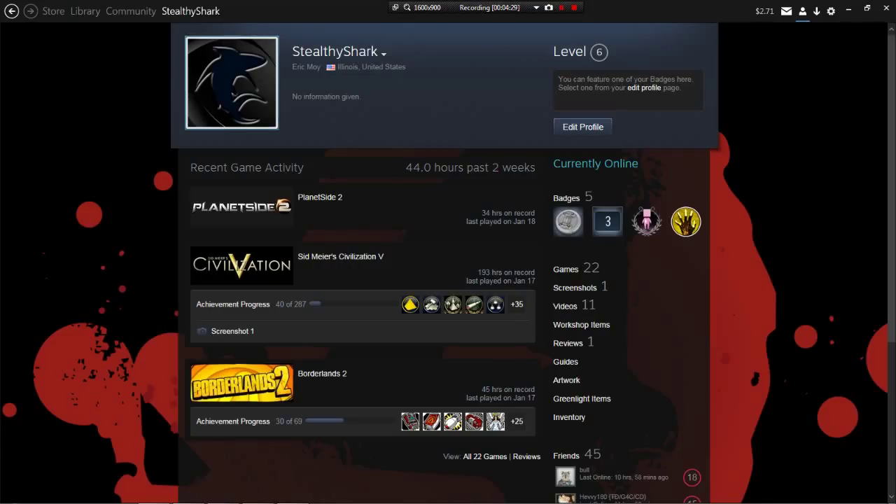
# Step: Return to the Metro for Steam 3.8.5 DeviantArt page in Chrome
pyautogui.click(54, 11)
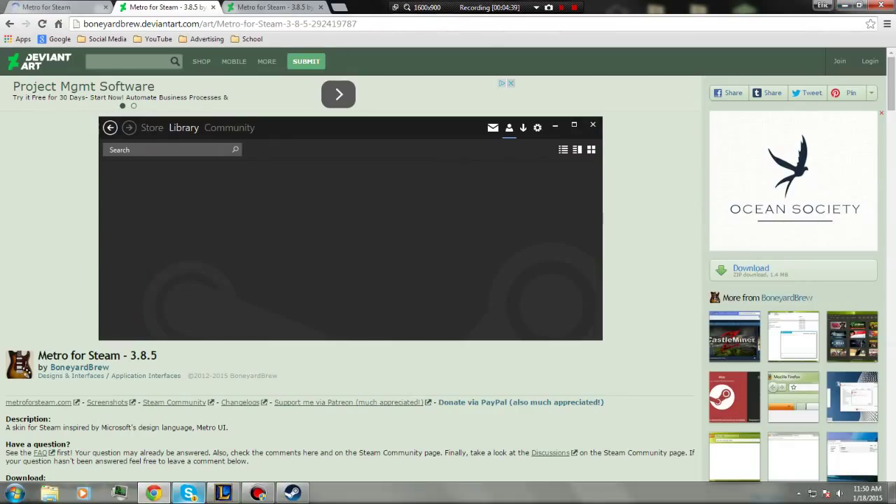
pyautogui.moveTo(188, 493)
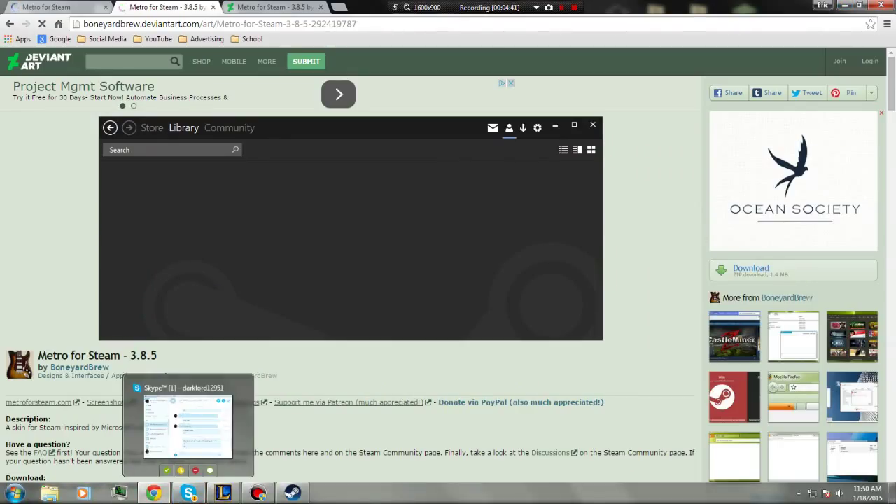